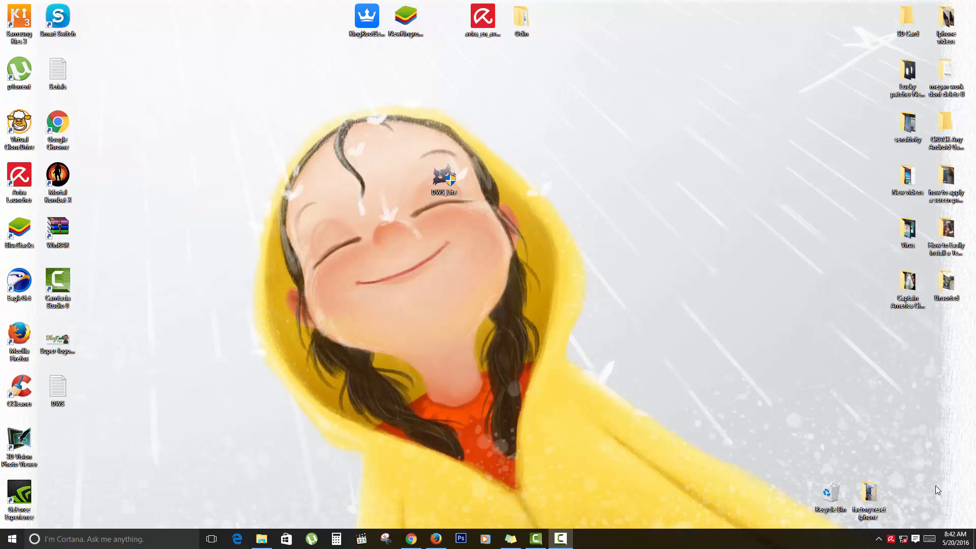
mouse_move(282, 341)
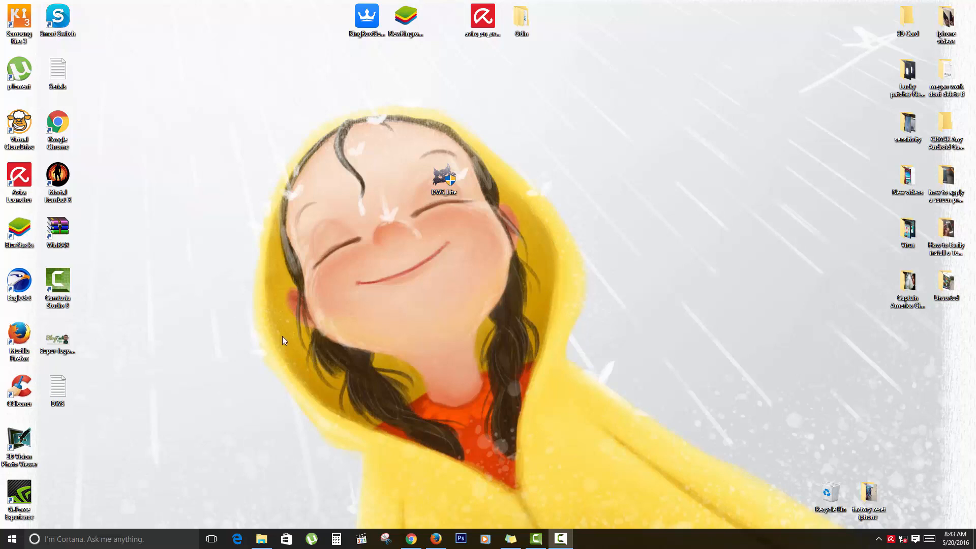
mouse_move(381, 226)
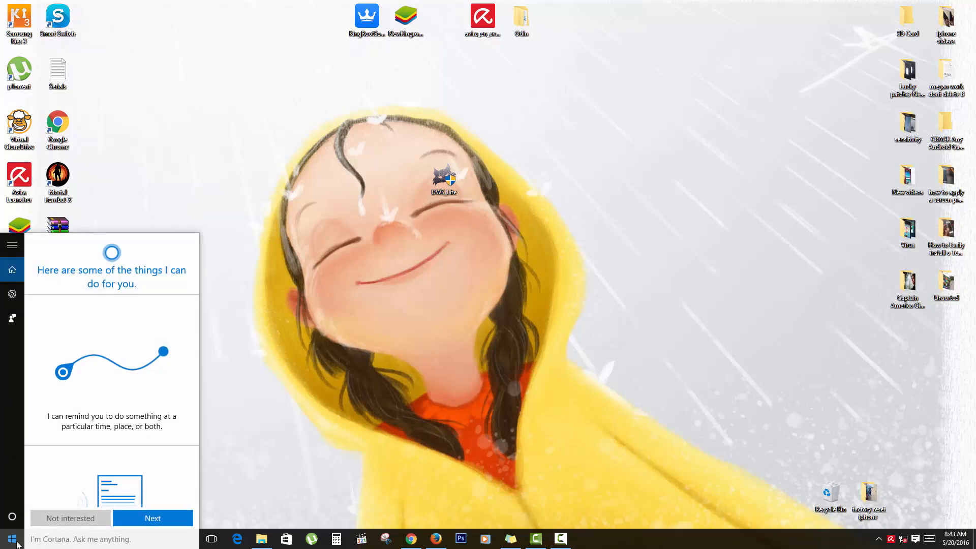
Briefly show the Start menu and dismiss it, leaving the plain Windows 10 desktop.
left_click(12, 538)
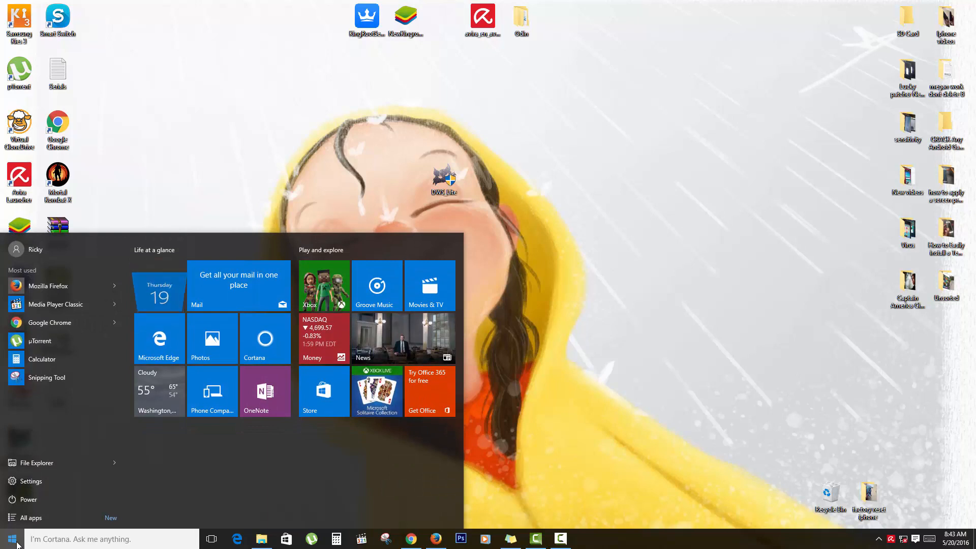
left_click(12, 539)
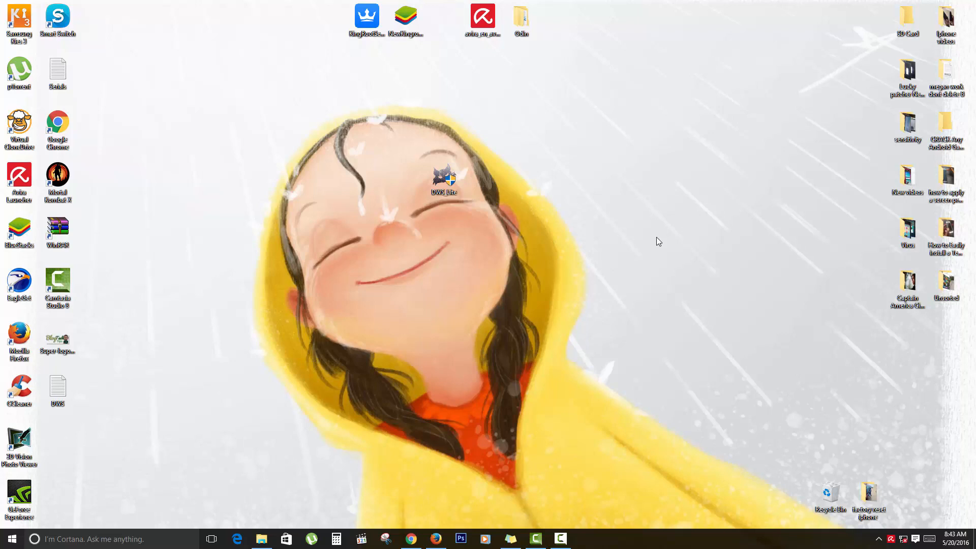
mouse_move(434, 213)
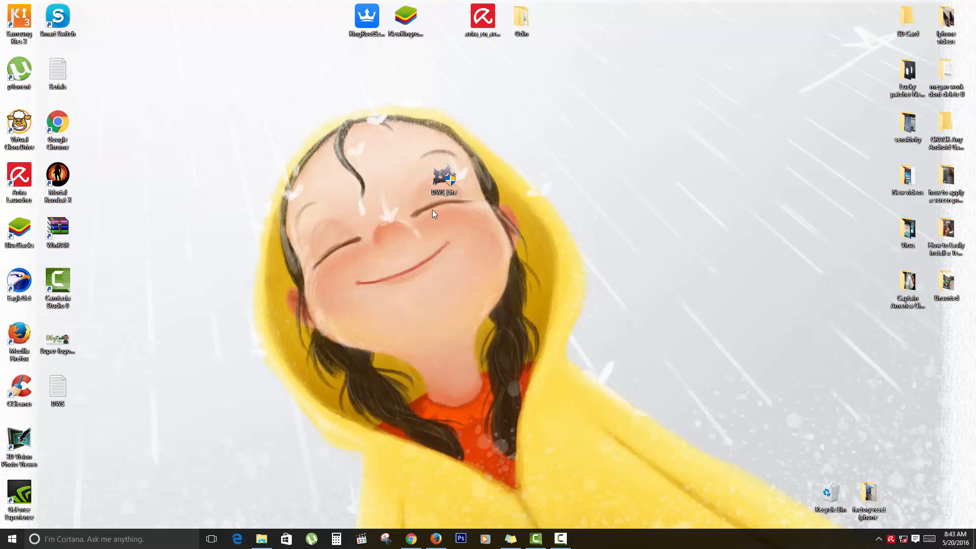
mouse_move(447, 215)
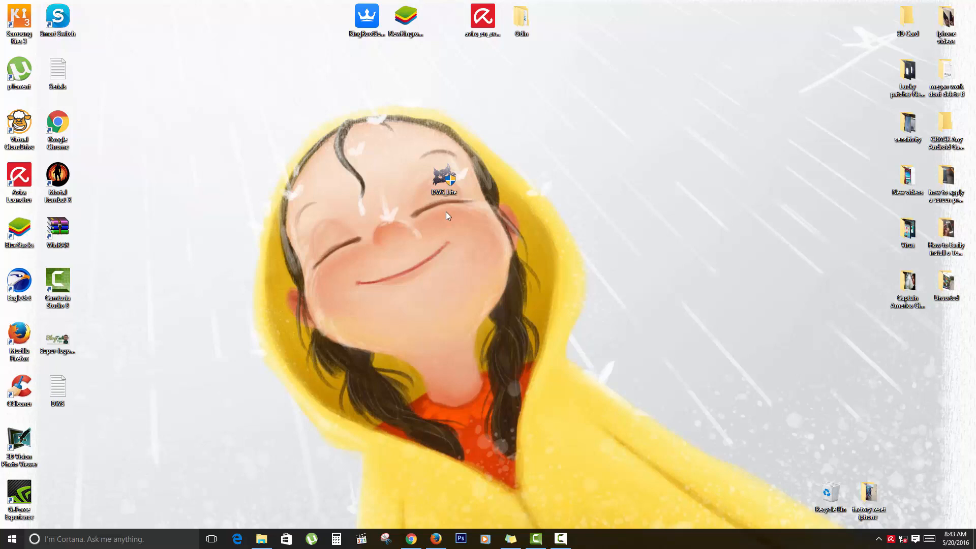
mouse_move(444, 176)
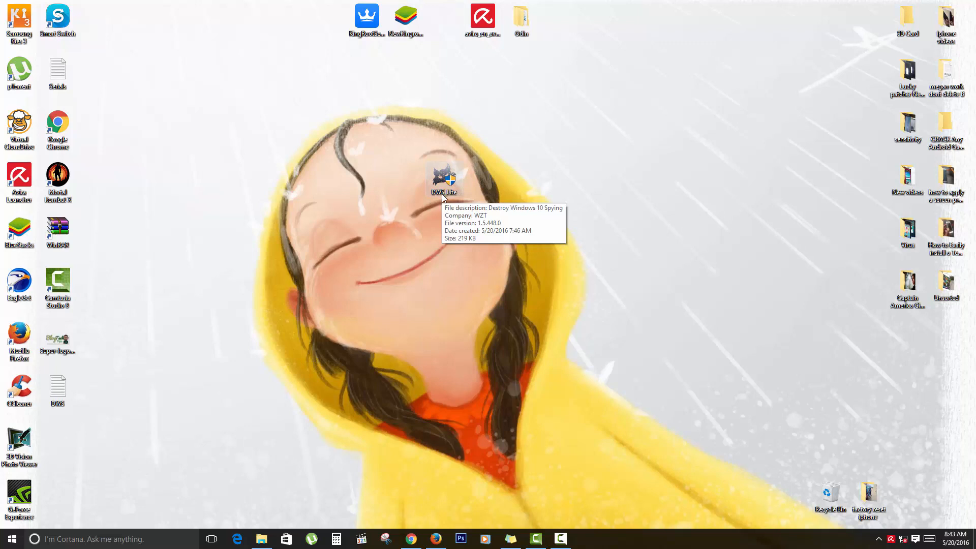
mouse_move(453, 200)
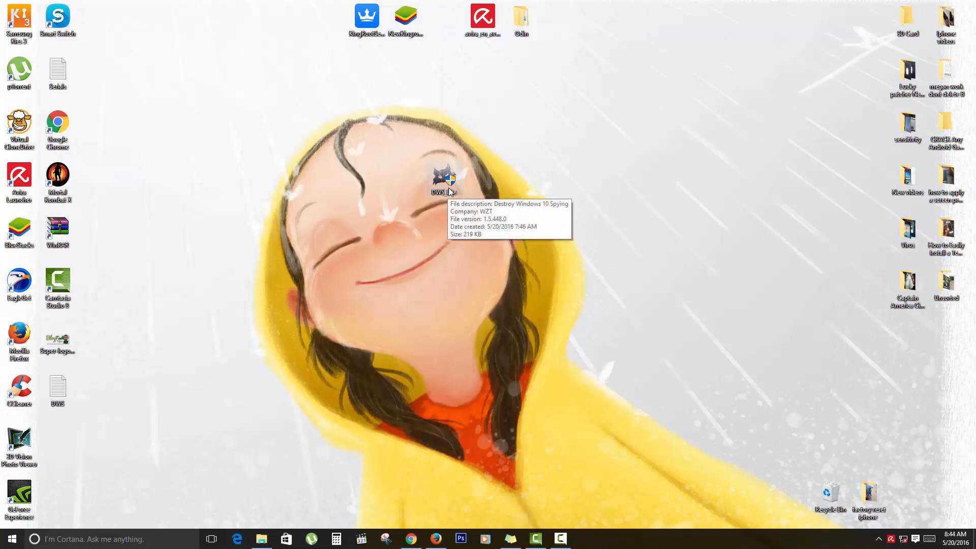
mouse_move(447, 193)
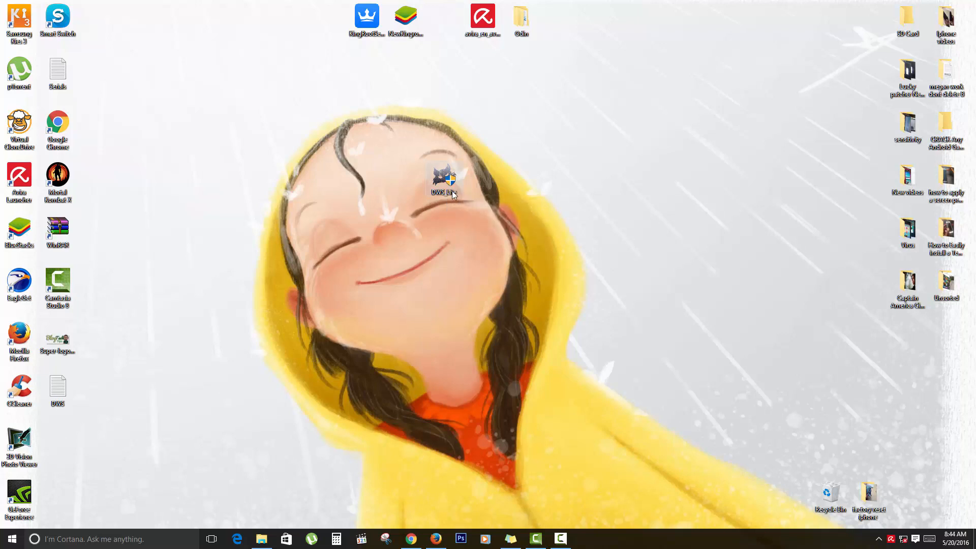
mouse_move(443, 180)
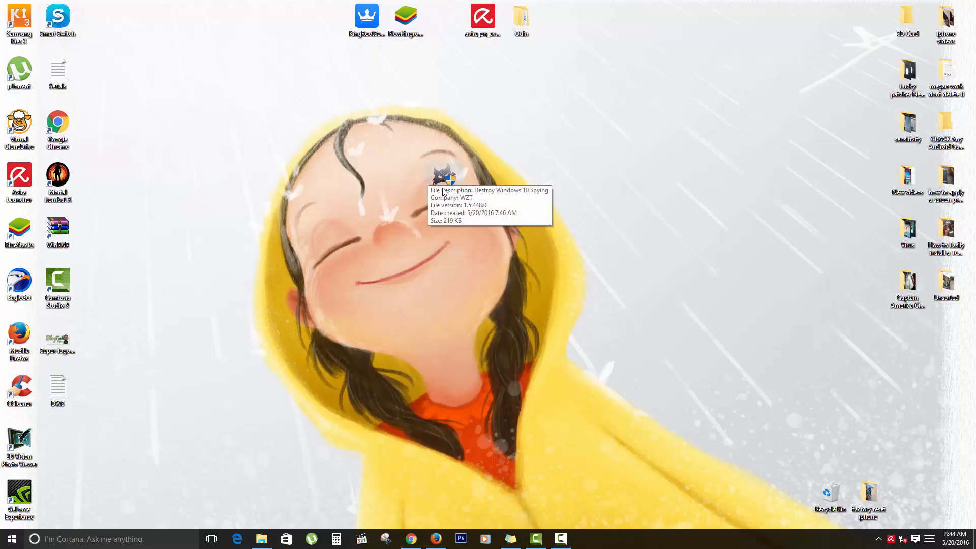
mouse_move(448, 205)
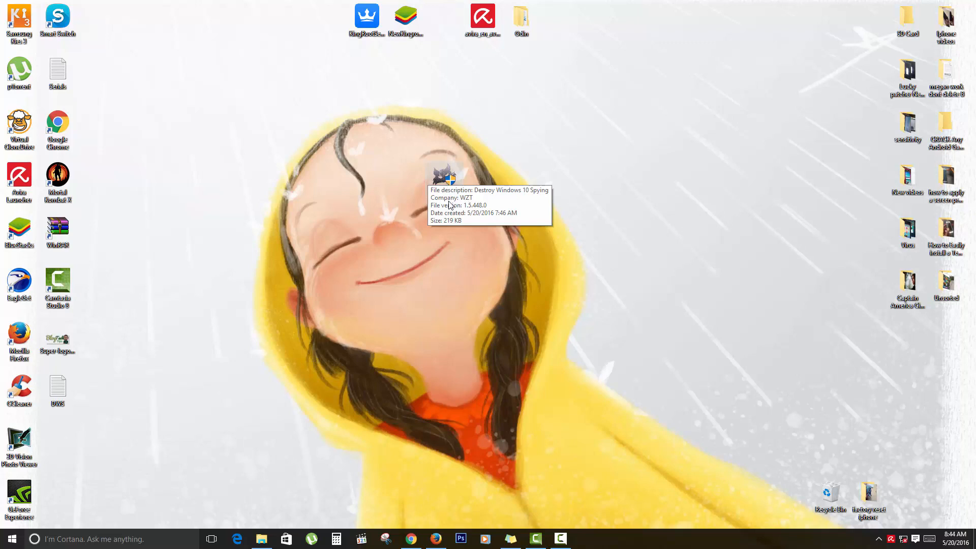
mouse_move(443, 181)
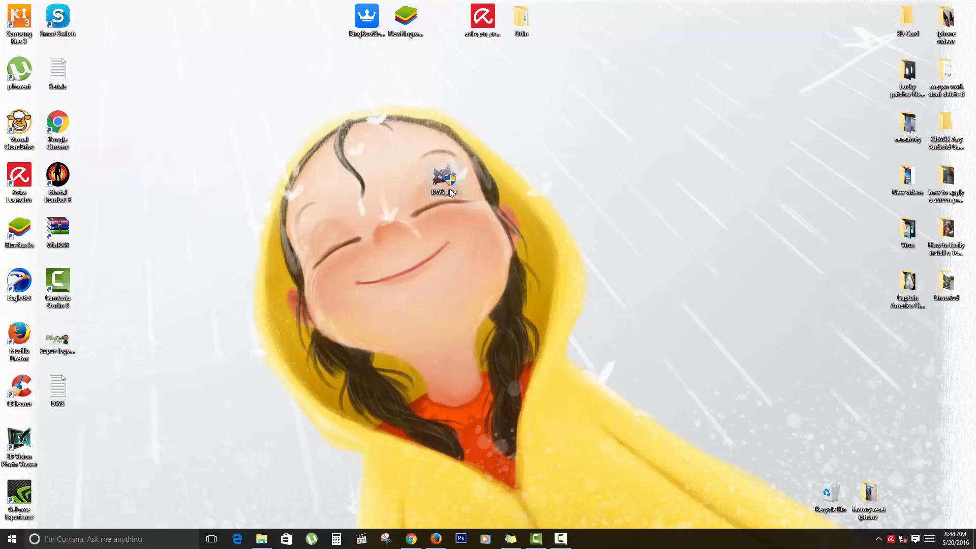
left_click(444, 178)
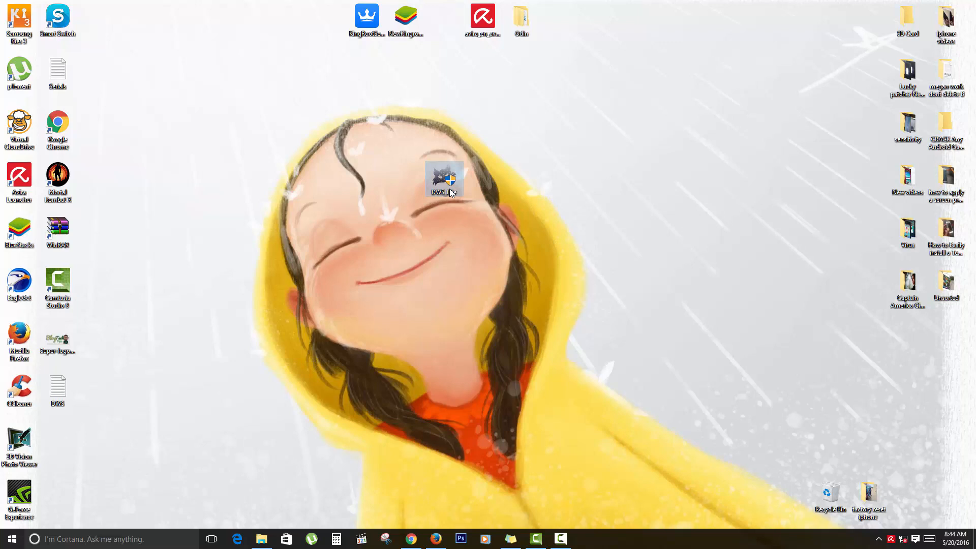
Launch DWS Lite from its desktop icon so the main view with the blue log appears.
double_click(444, 179)
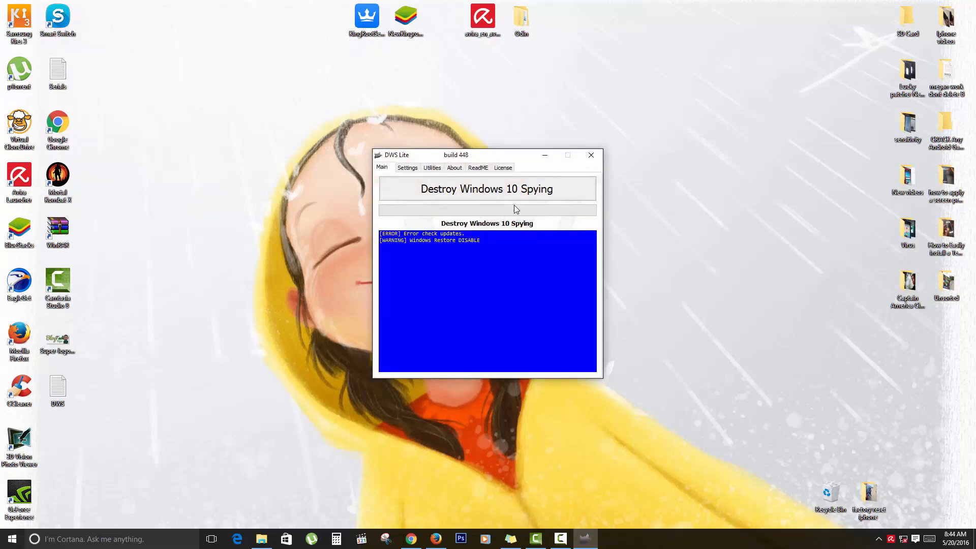
mouse_move(468, 207)
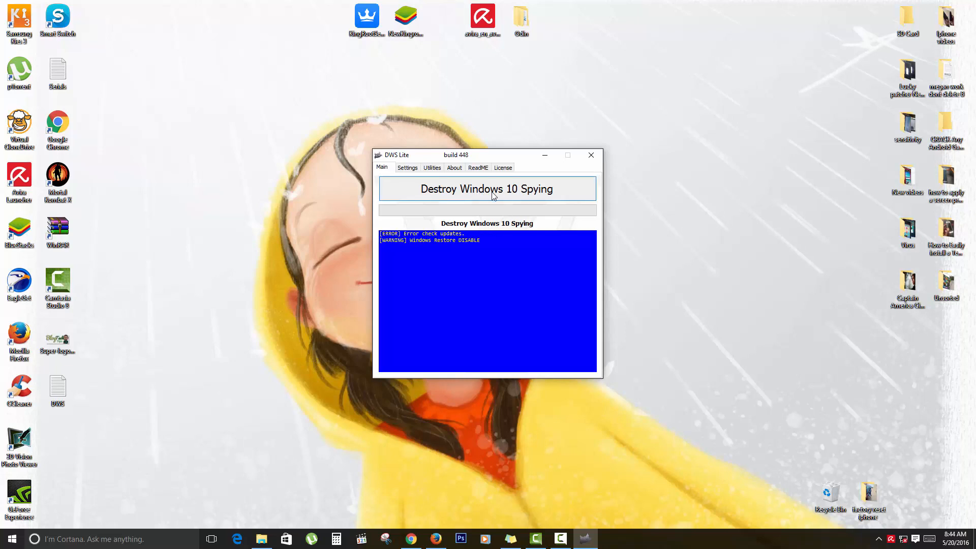
mouse_move(494, 203)
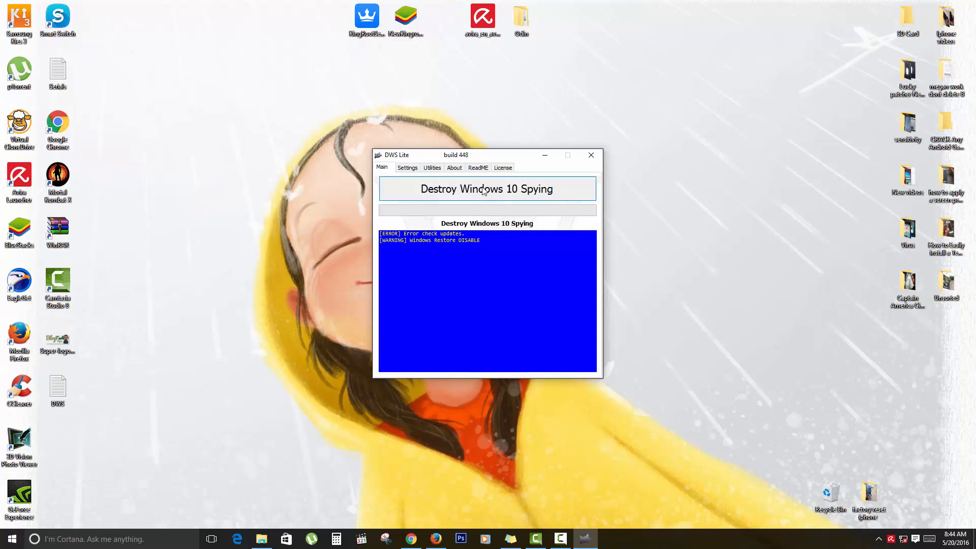
mouse_move(490, 192)
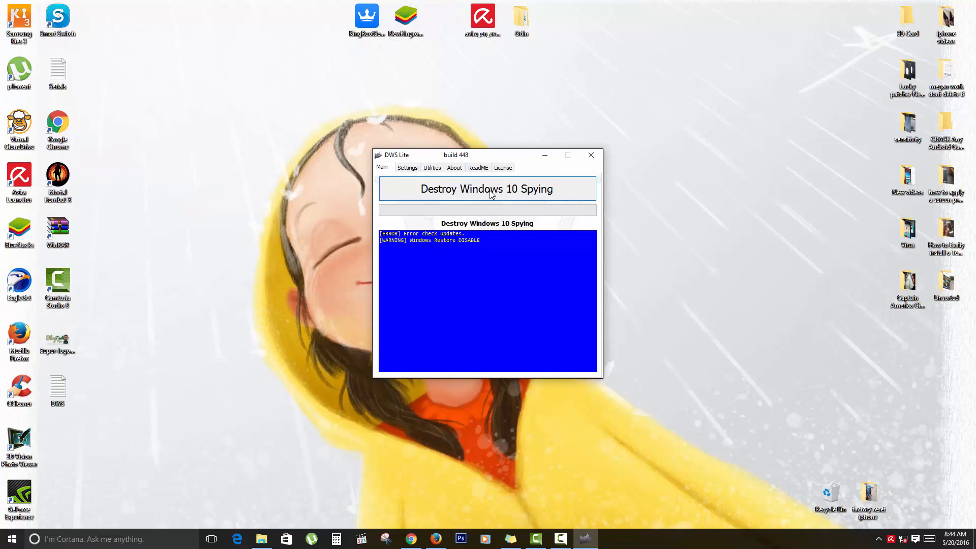
mouse_move(493, 200)
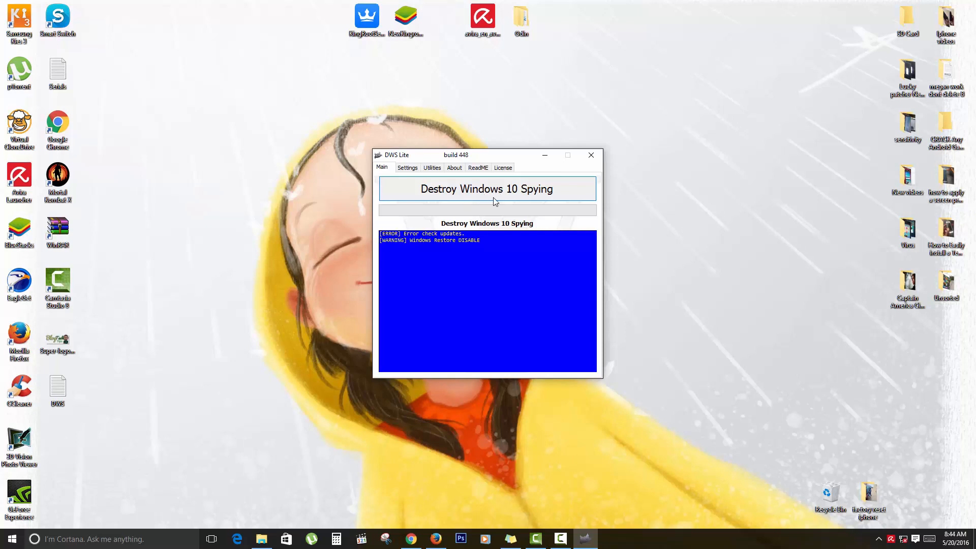
mouse_move(436, 190)
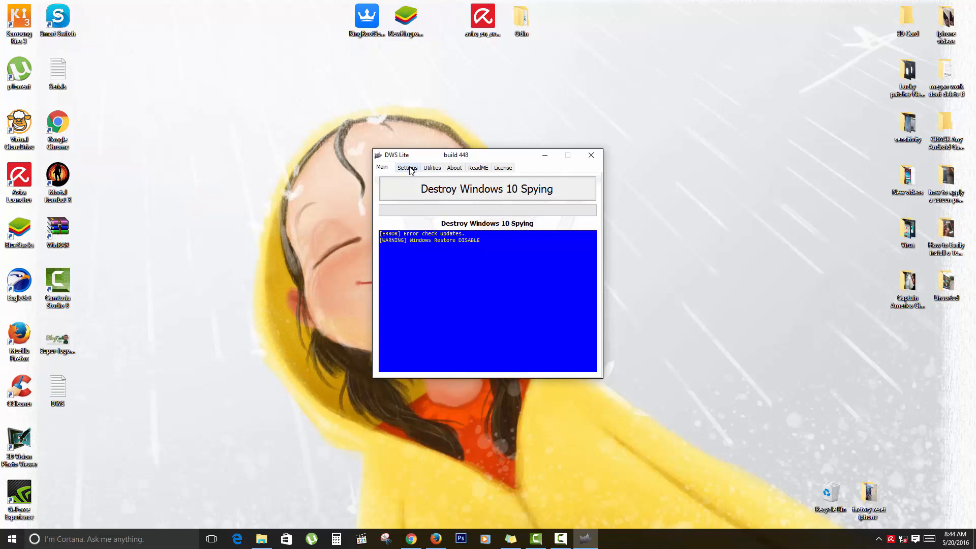
Switch DWS Lite to its Settings page listing metro app deletion and professional mode.
left_click(407, 167)
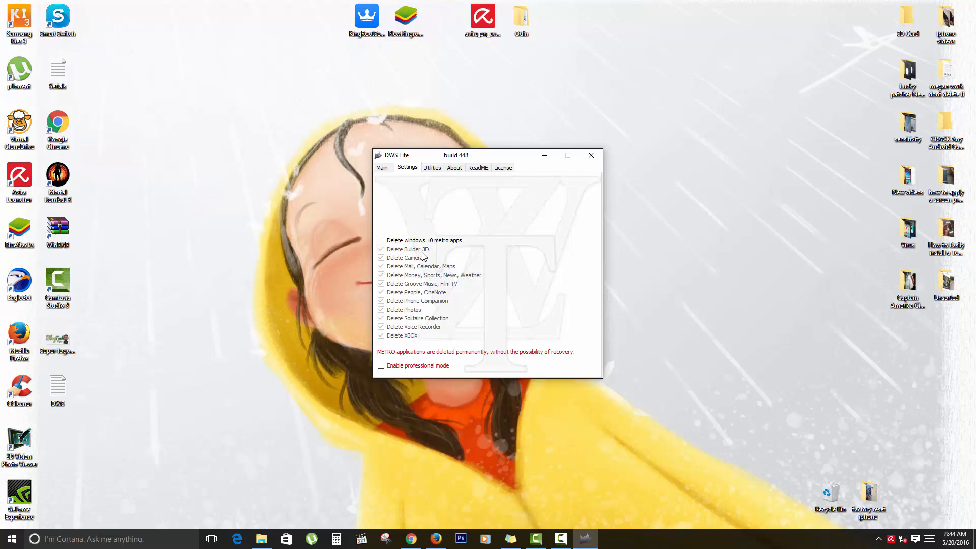
mouse_move(416, 267)
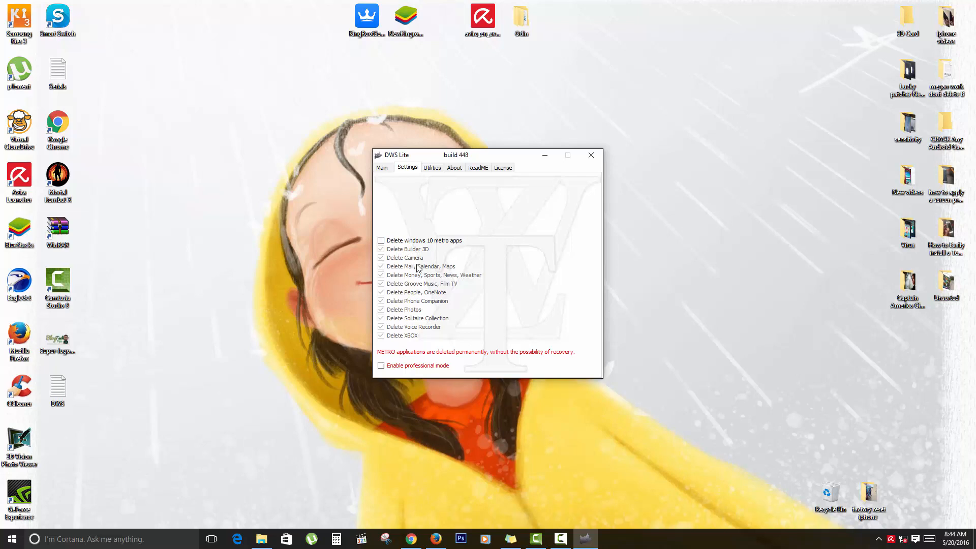
mouse_move(426, 284)
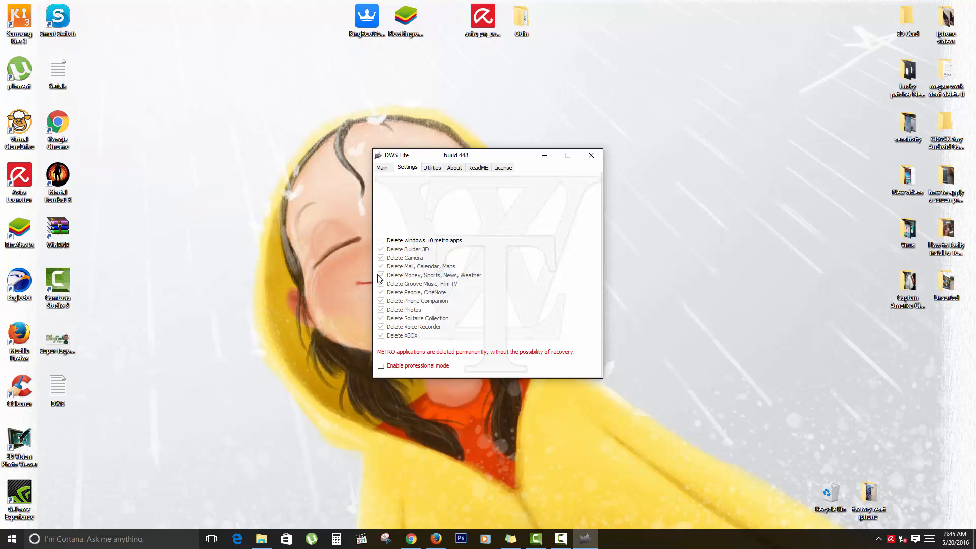
mouse_move(381, 357)
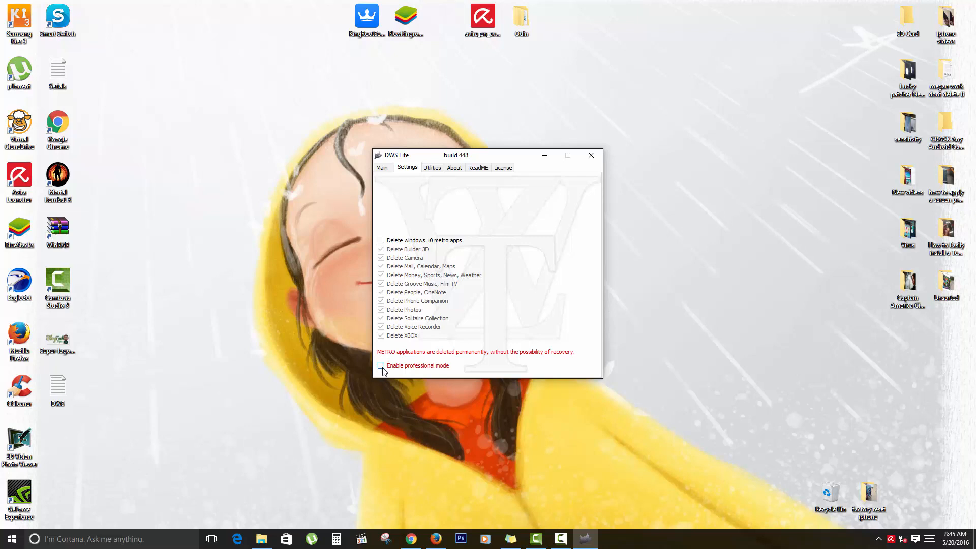
Enable professional mode and an anti-spying option, then move on to the Utilities page.
left_click(381, 365)
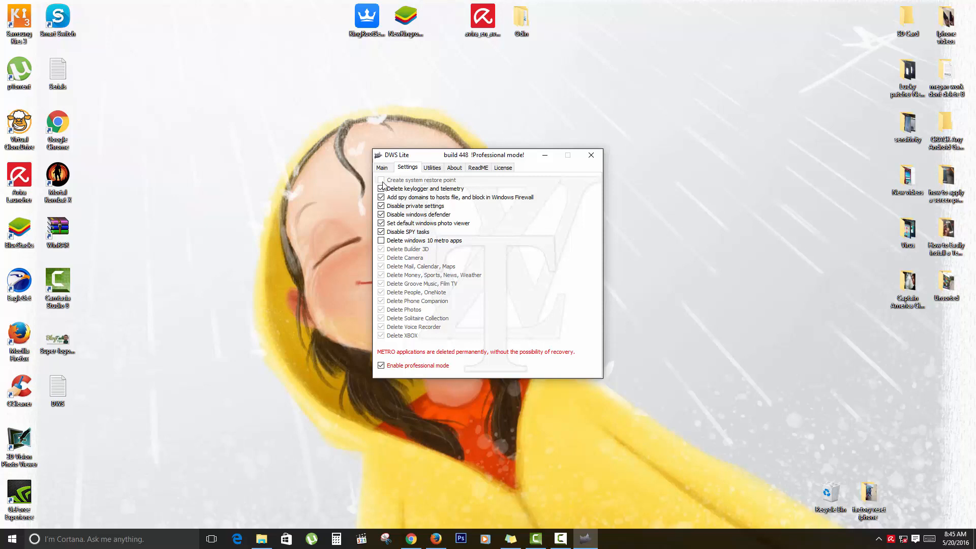
left_click(381, 180)
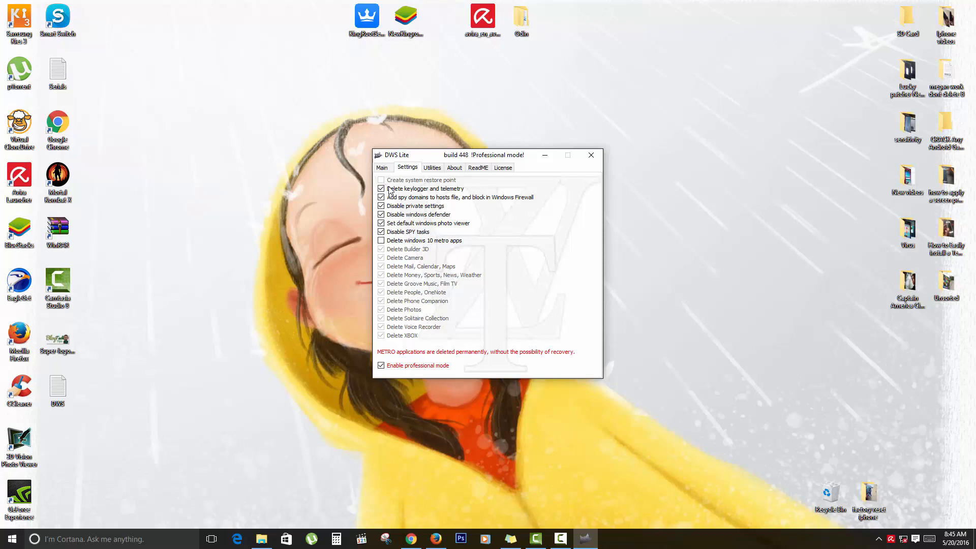
mouse_move(448, 187)
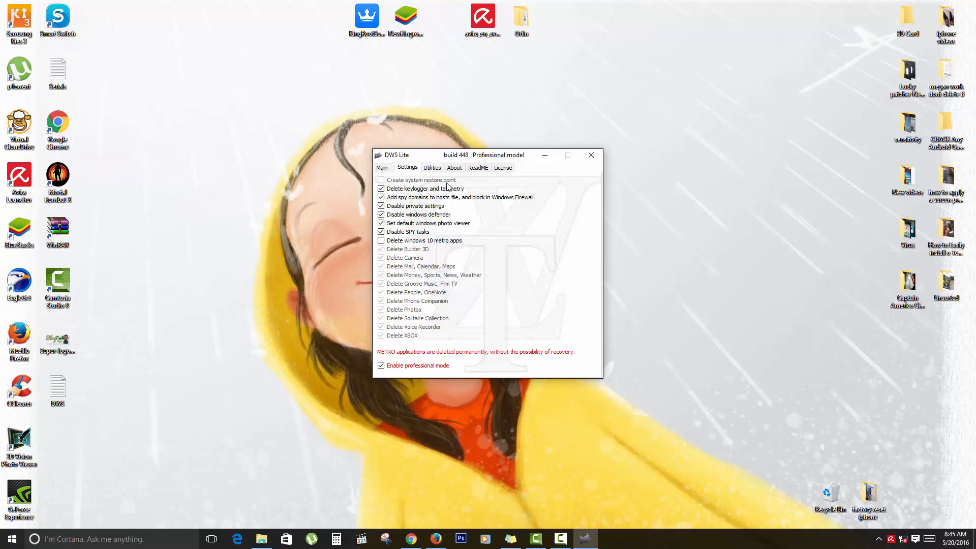
mouse_move(404, 195)
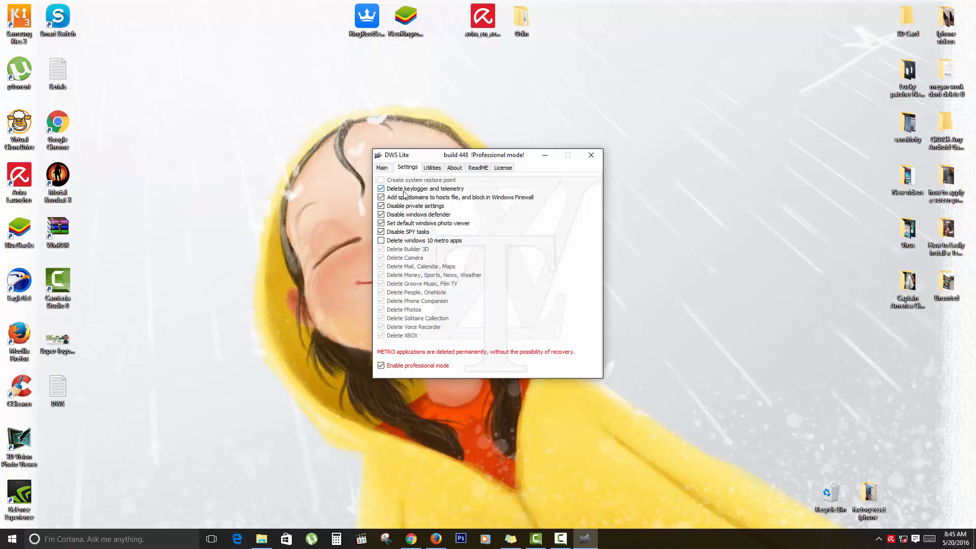
mouse_move(464, 193)
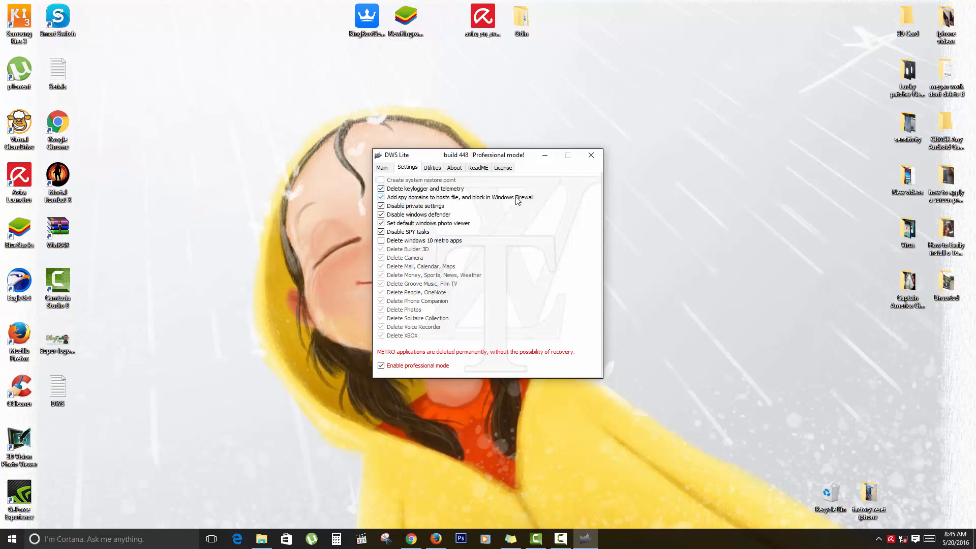
mouse_move(525, 201)
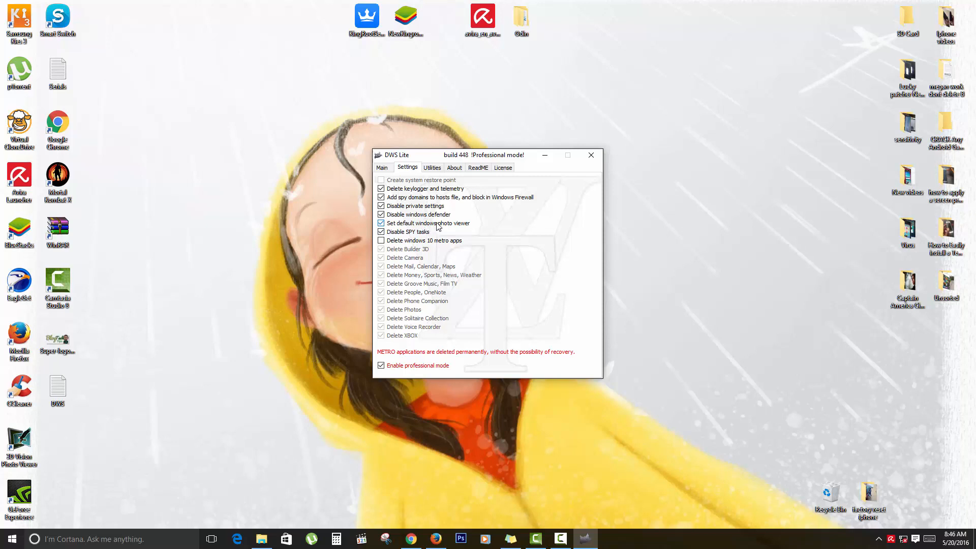
mouse_move(460, 225)
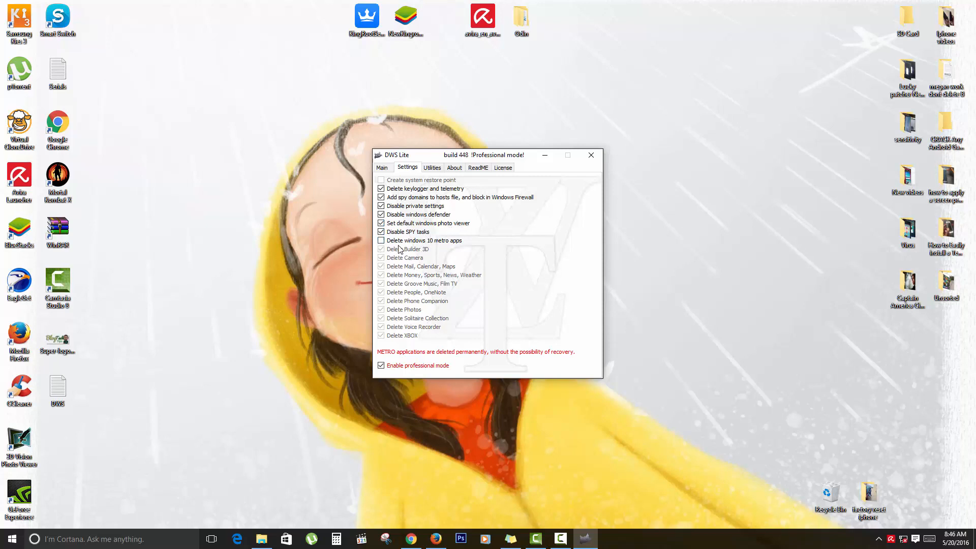
mouse_move(401, 256)
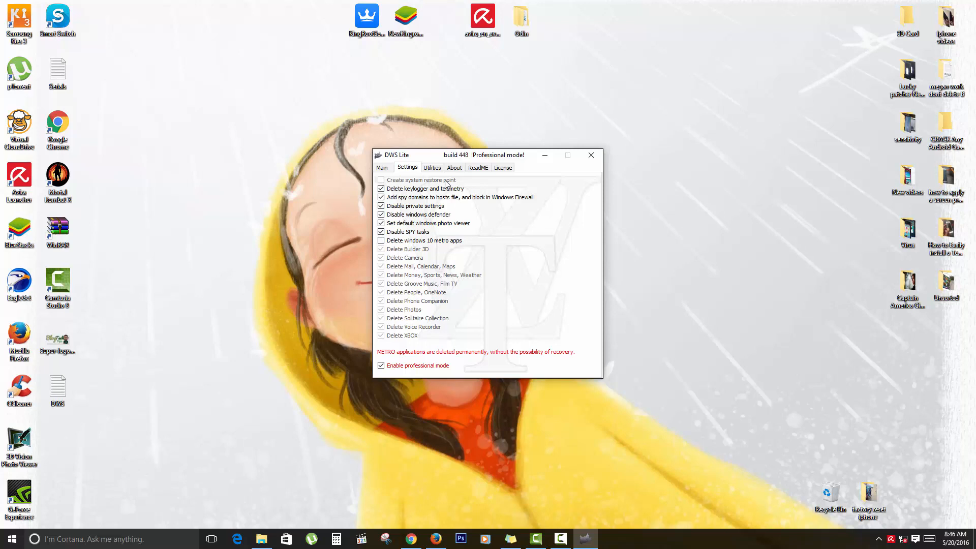
left_click(432, 167)
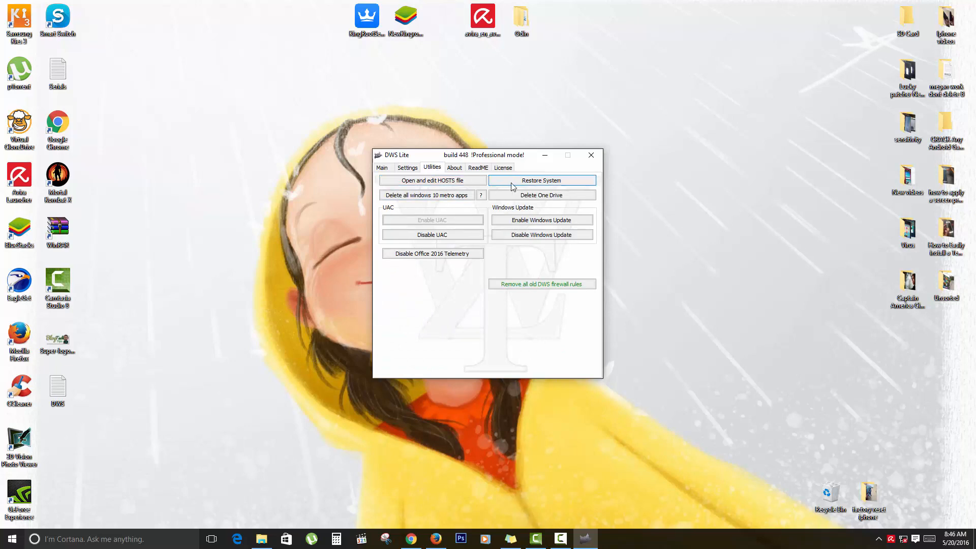
mouse_move(542, 181)
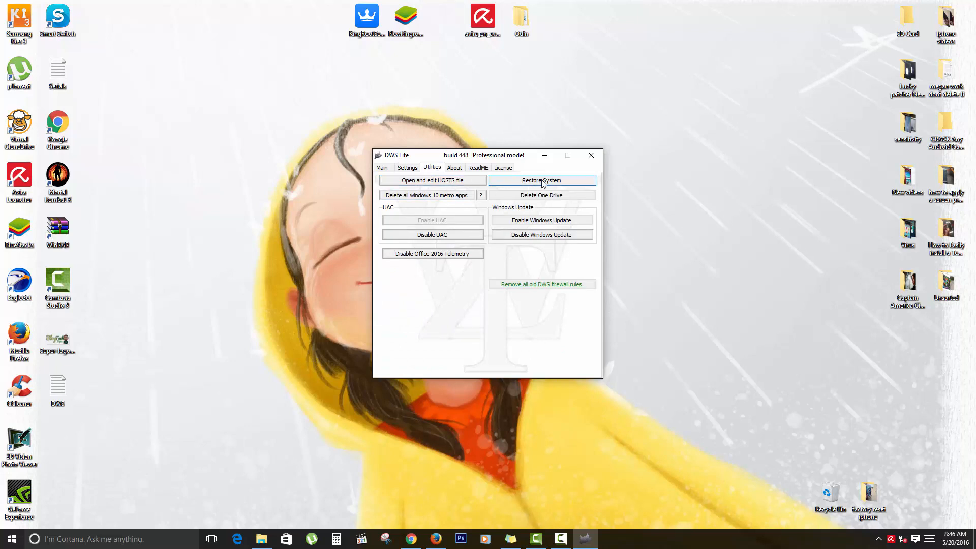
mouse_move(548, 207)
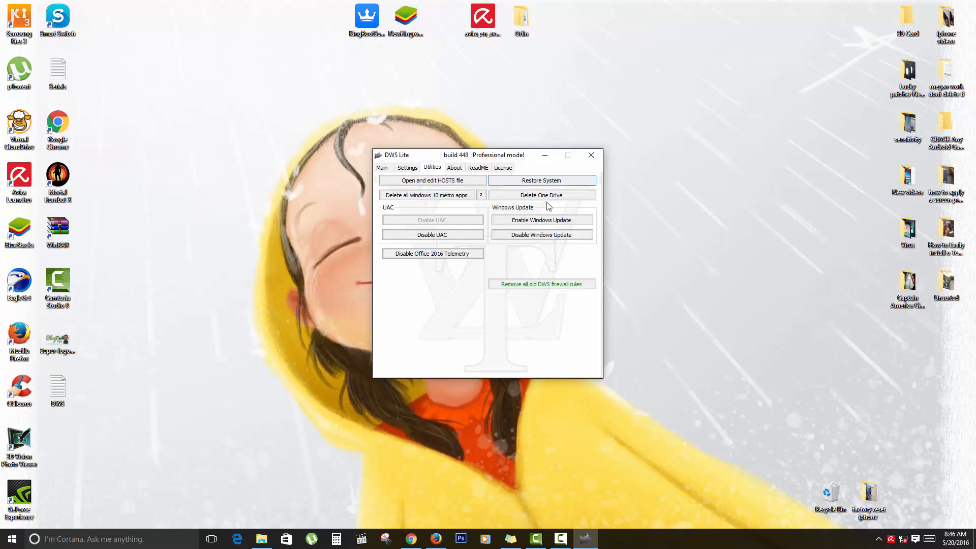
mouse_move(530, 217)
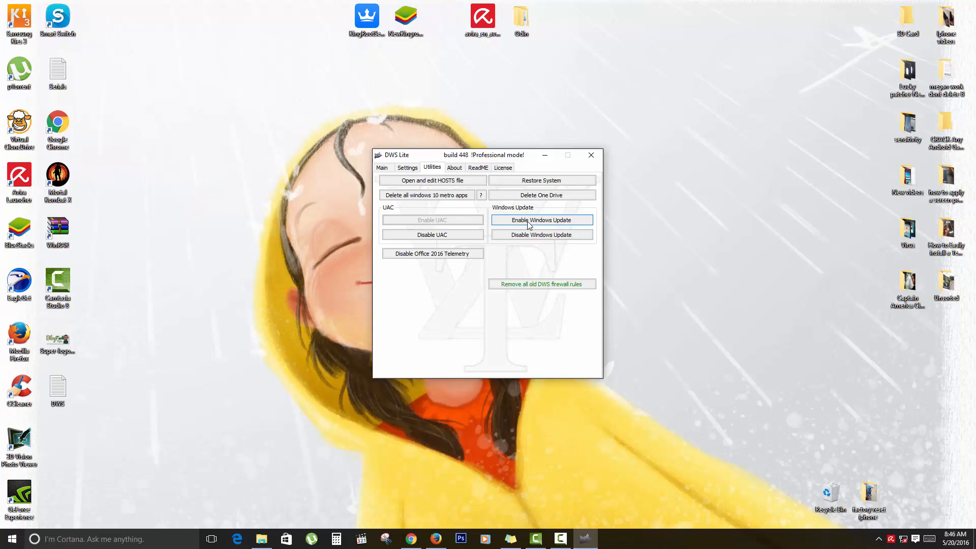
mouse_move(852, 498)
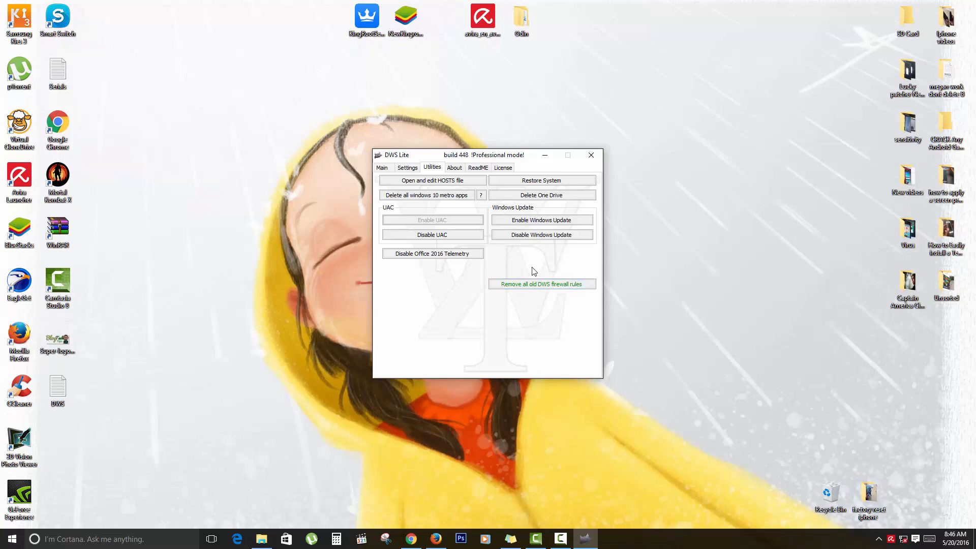
mouse_move(540, 220)
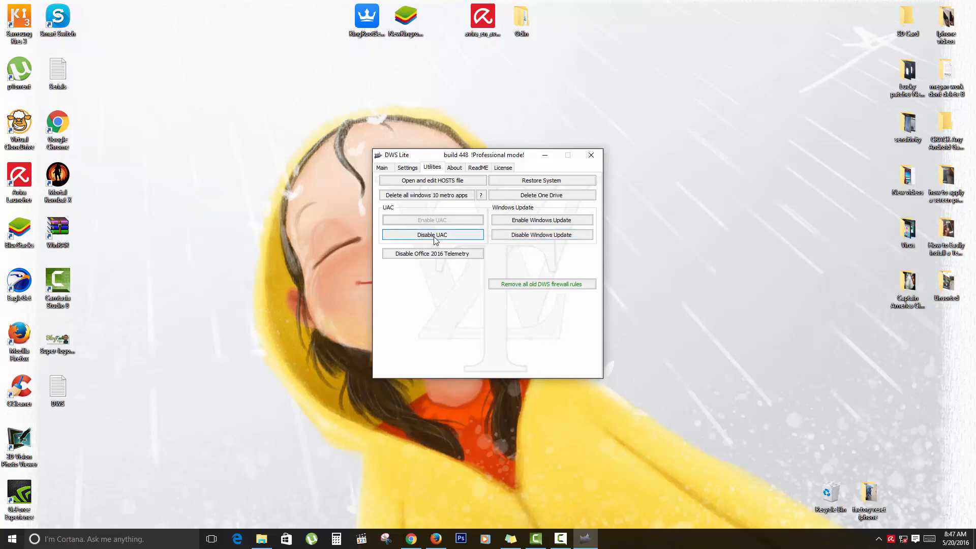
mouse_move(432, 253)
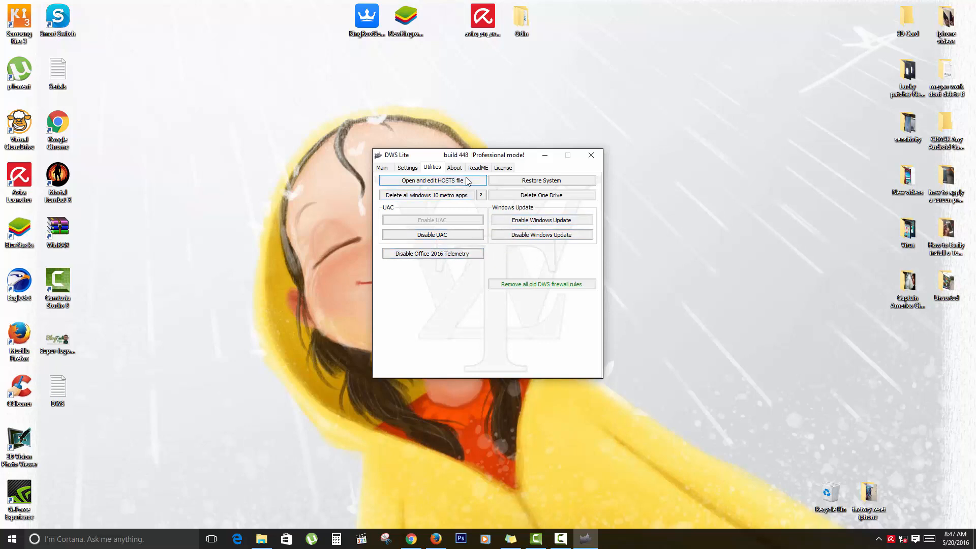
Show the About page with creator credits and build number.
left_click(454, 167)
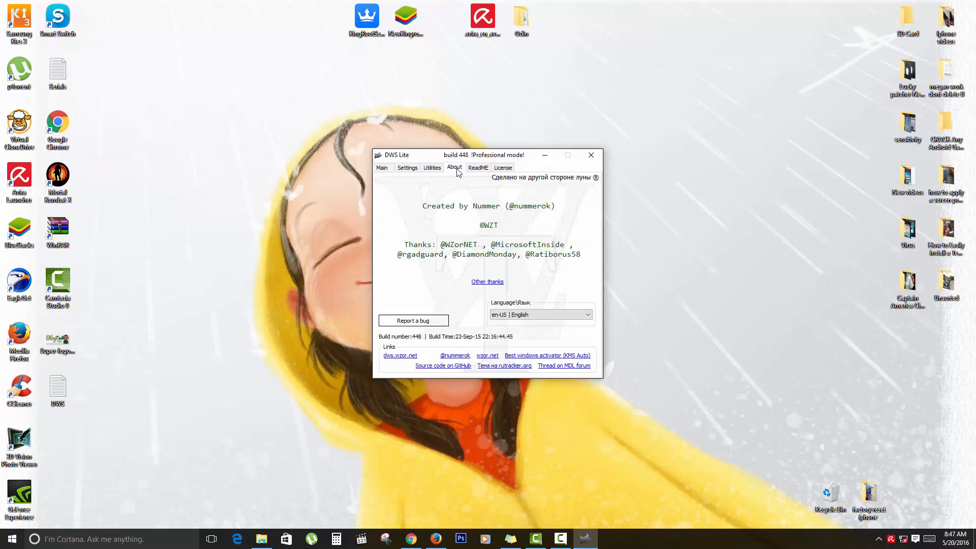
mouse_move(477, 168)
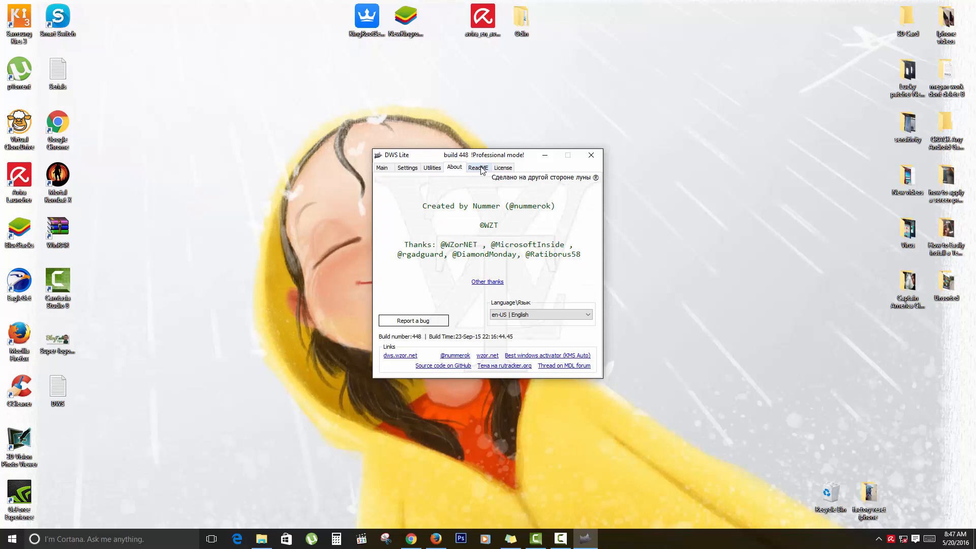
Browse the ReadMe and Apache license pages, then return to the Settings page.
left_click(478, 168)
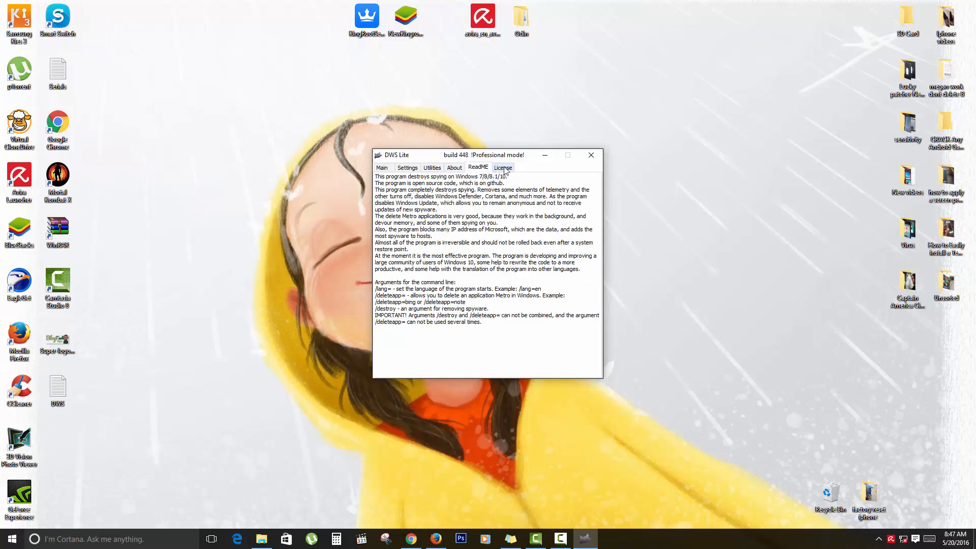
left_click(502, 168)
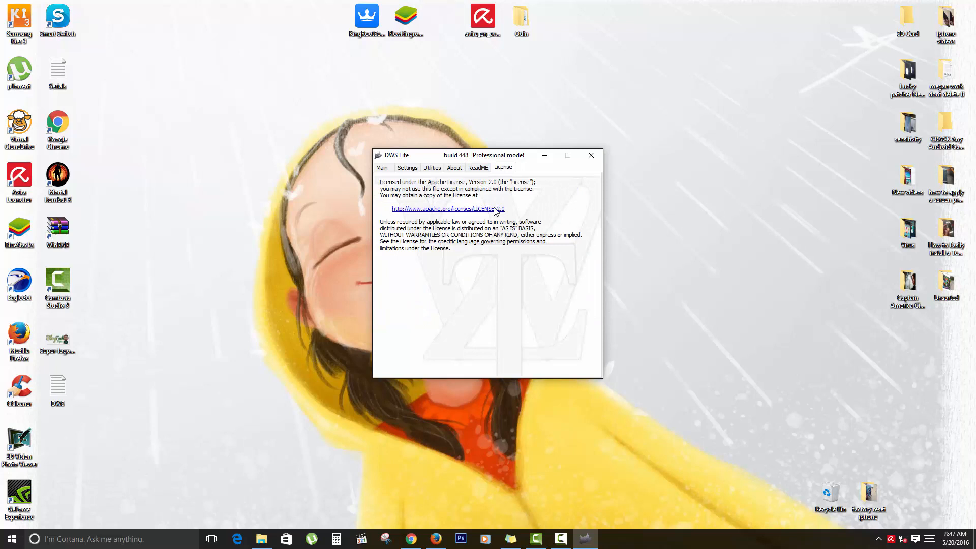
left_click(478, 168)
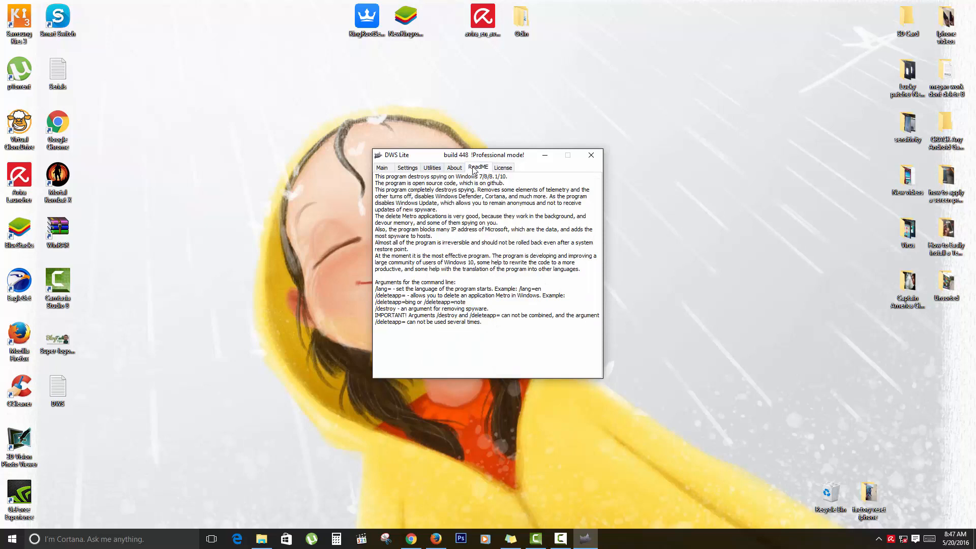
left_click(381, 168)
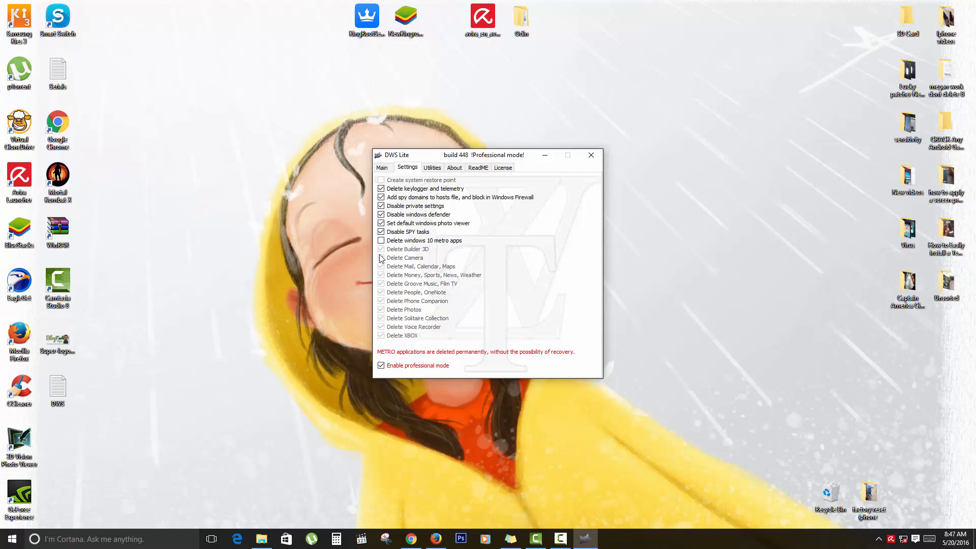
Enable metro app deletion while keeping the Camera app, then return to the Main page.
left_click(381, 240)
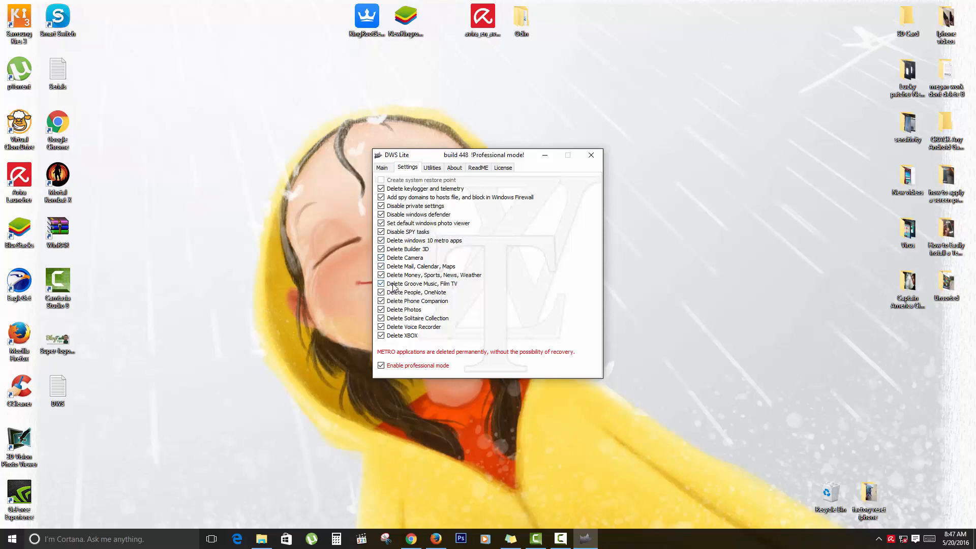
mouse_move(385, 329)
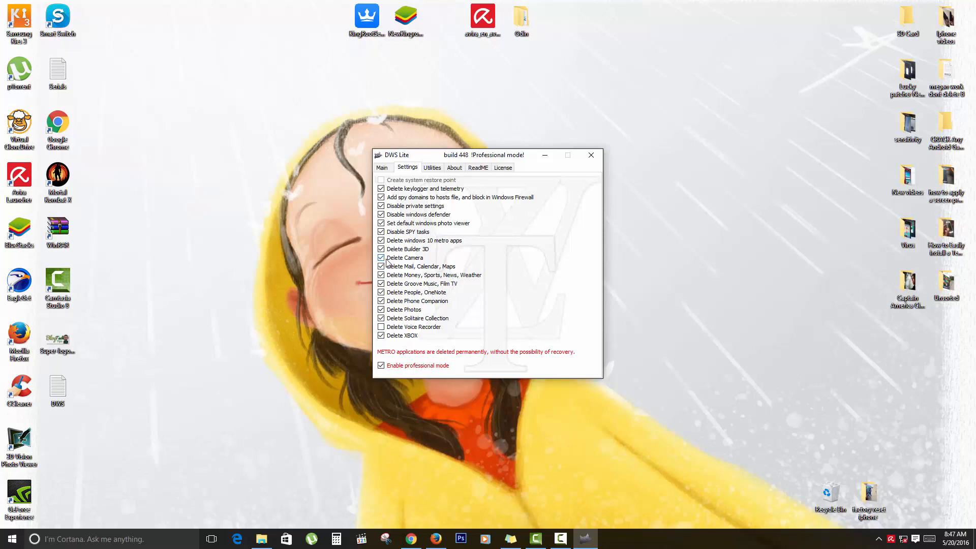
left_click(381, 257)
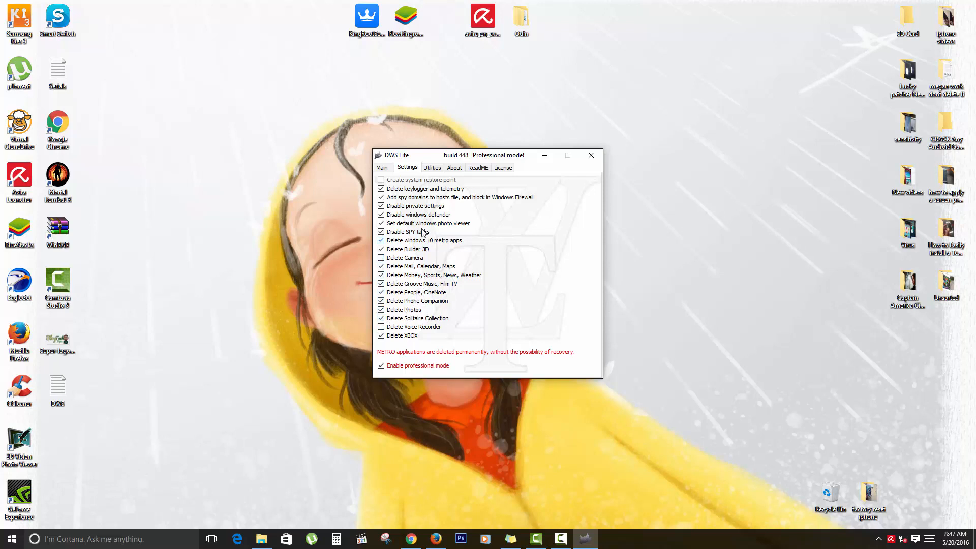
mouse_move(439, 228)
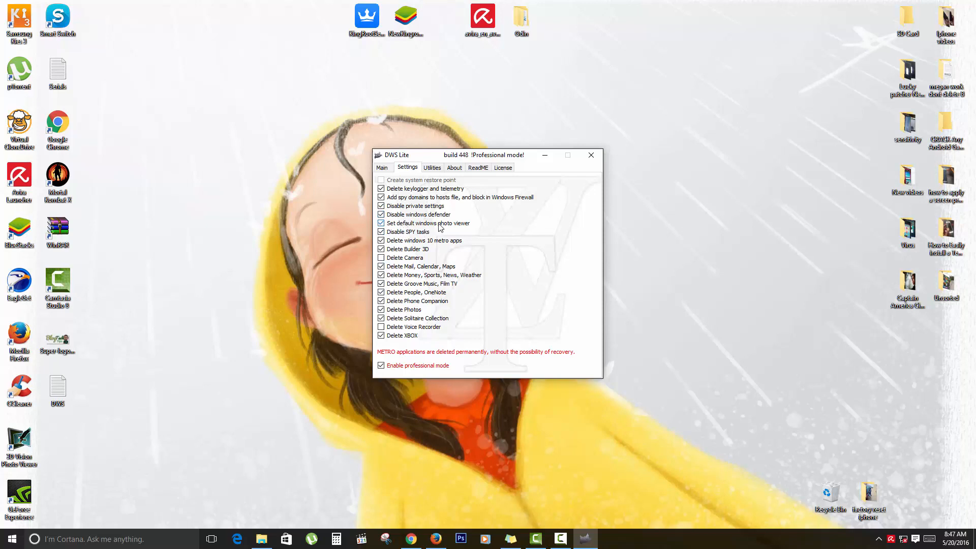
left_click(381, 167)
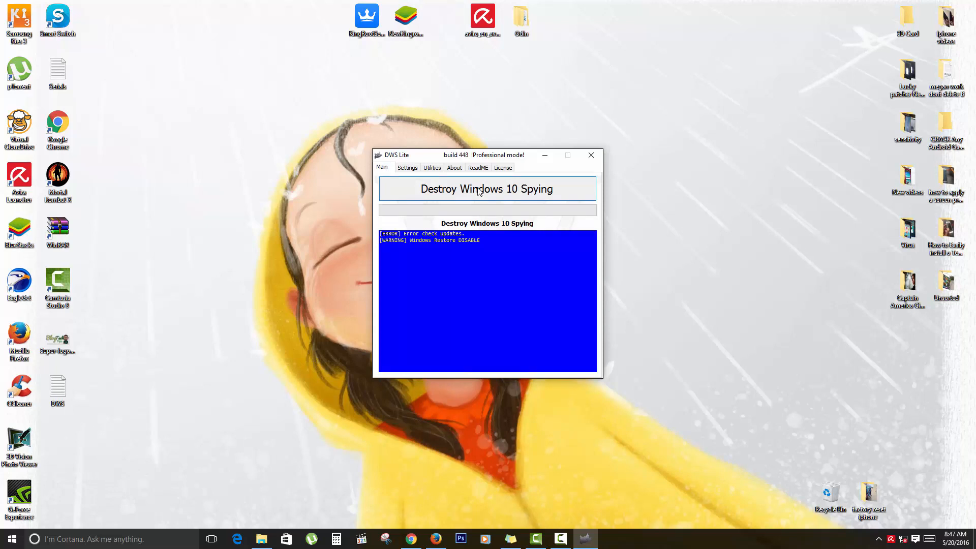
left_click(487, 189)
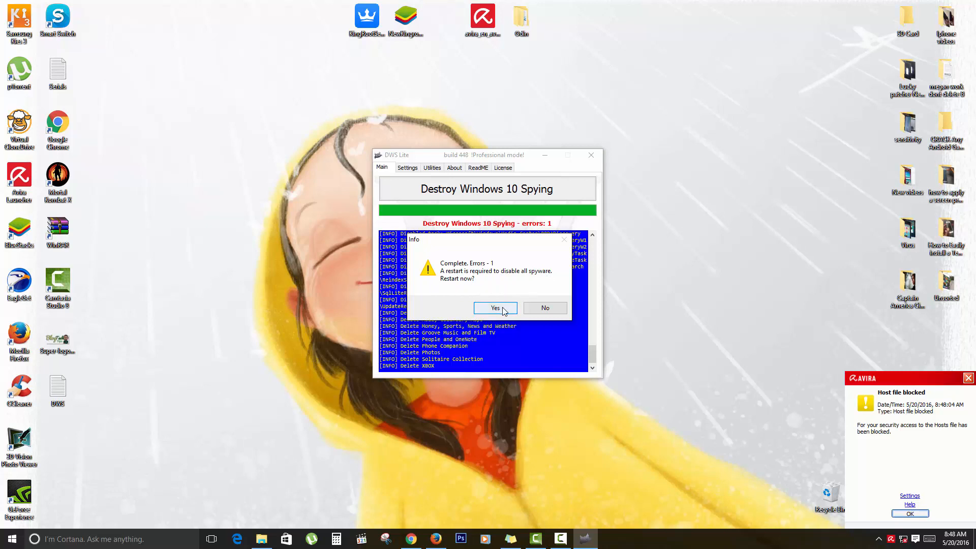
mouse_move(502, 314)
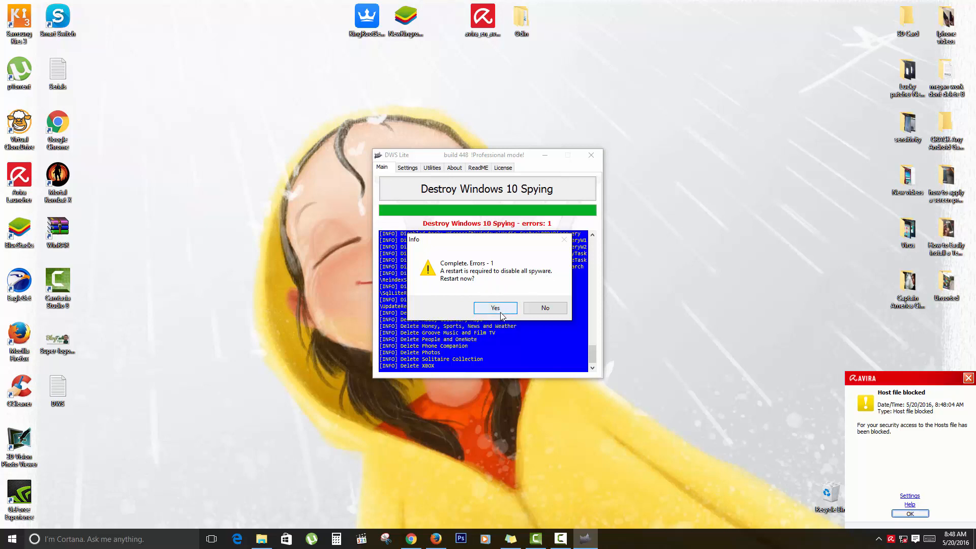
mouse_move(545, 307)
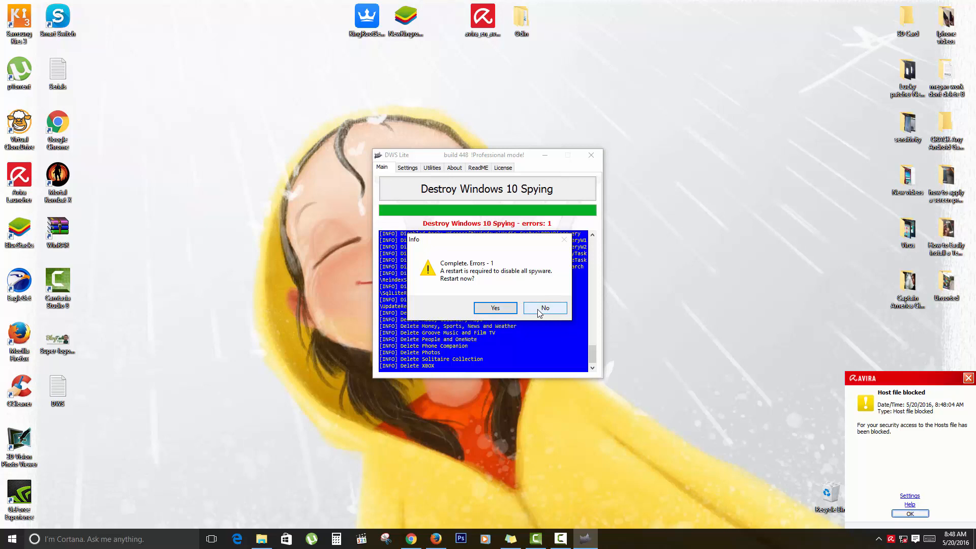
Decline the restart prompt, leaving the finished run's log and full progress bar showing.
left_click(545, 308)
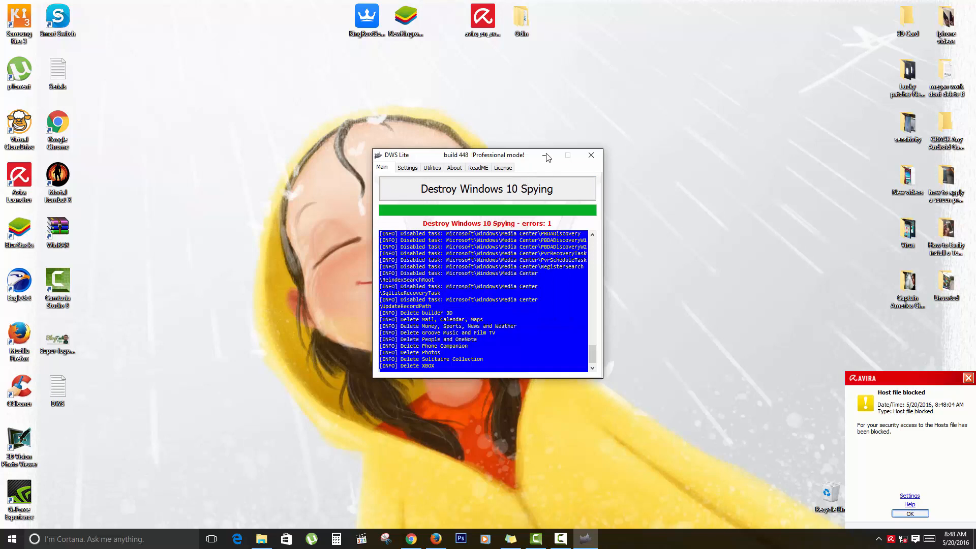
mouse_move(546, 154)
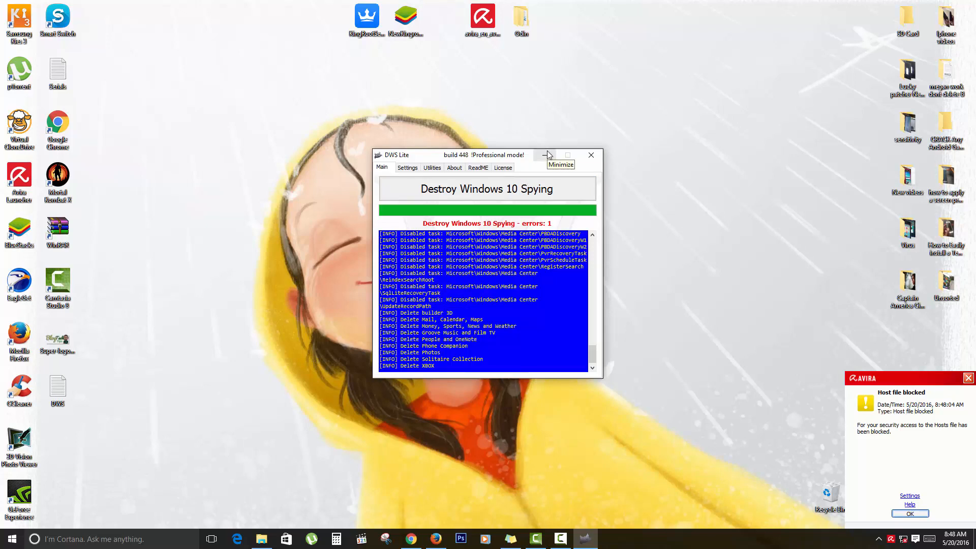
mouse_move(547, 155)
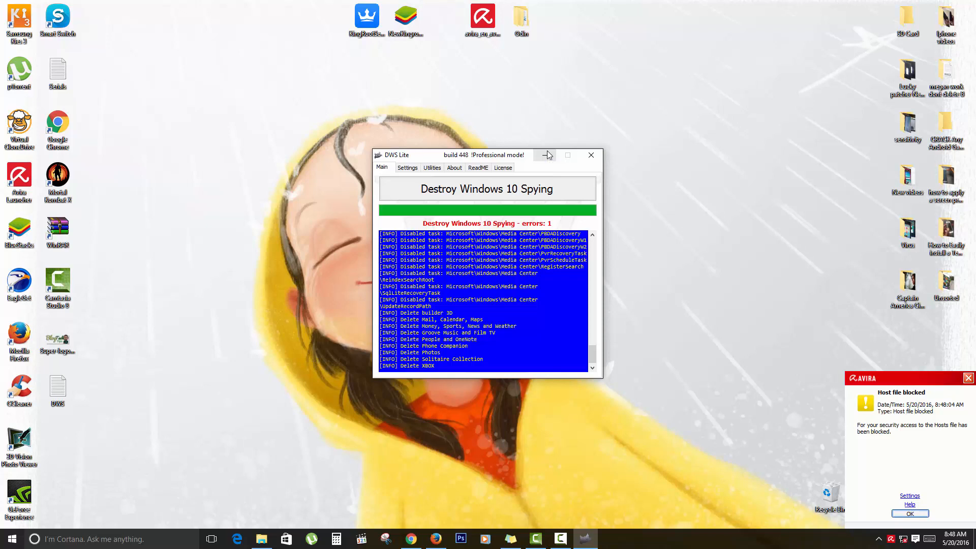
mouse_move(504, 159)
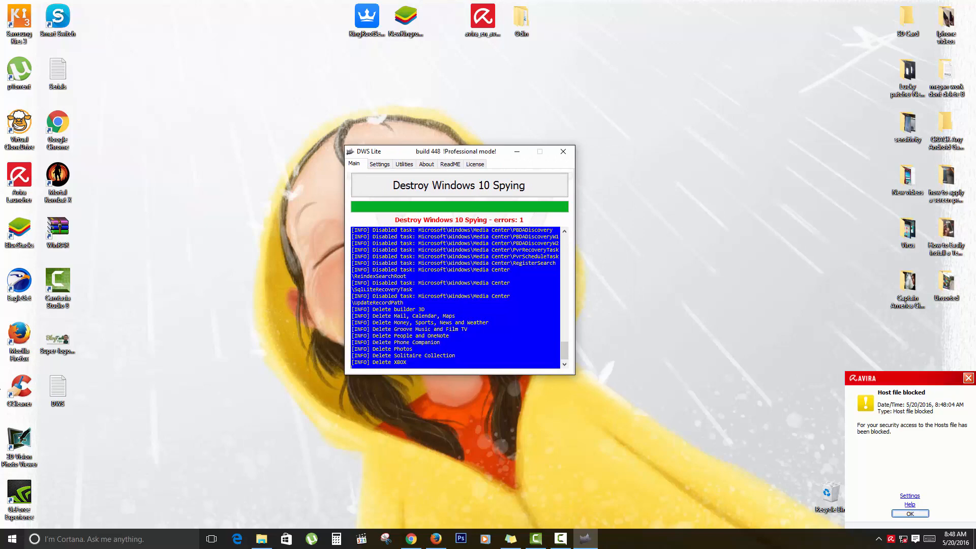
mouse_move(243, 453)
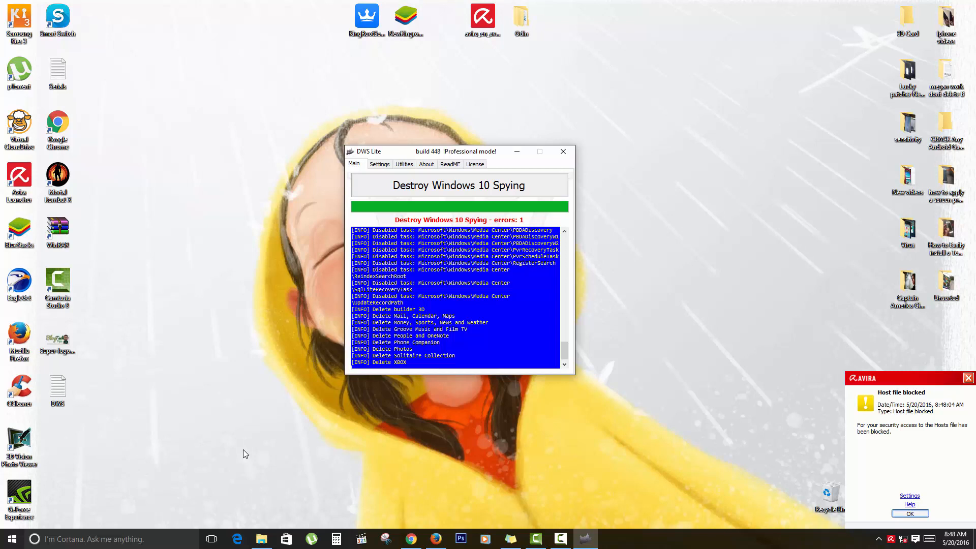
mouse_move(265, 462)
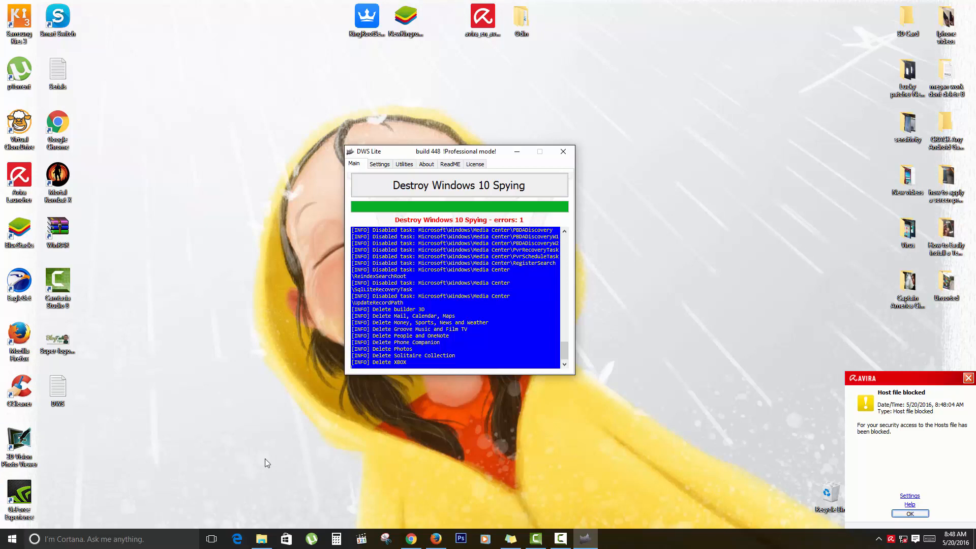
left_click(559, 539)
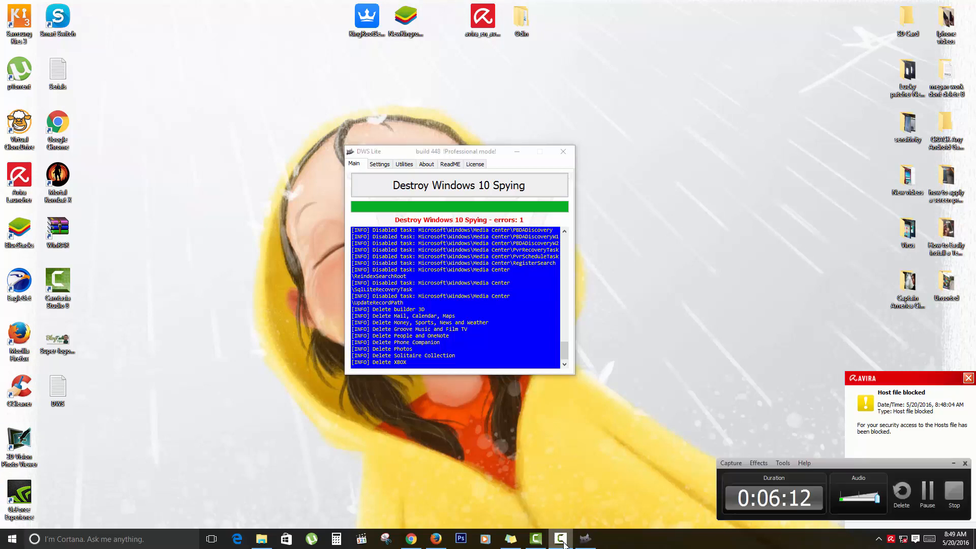